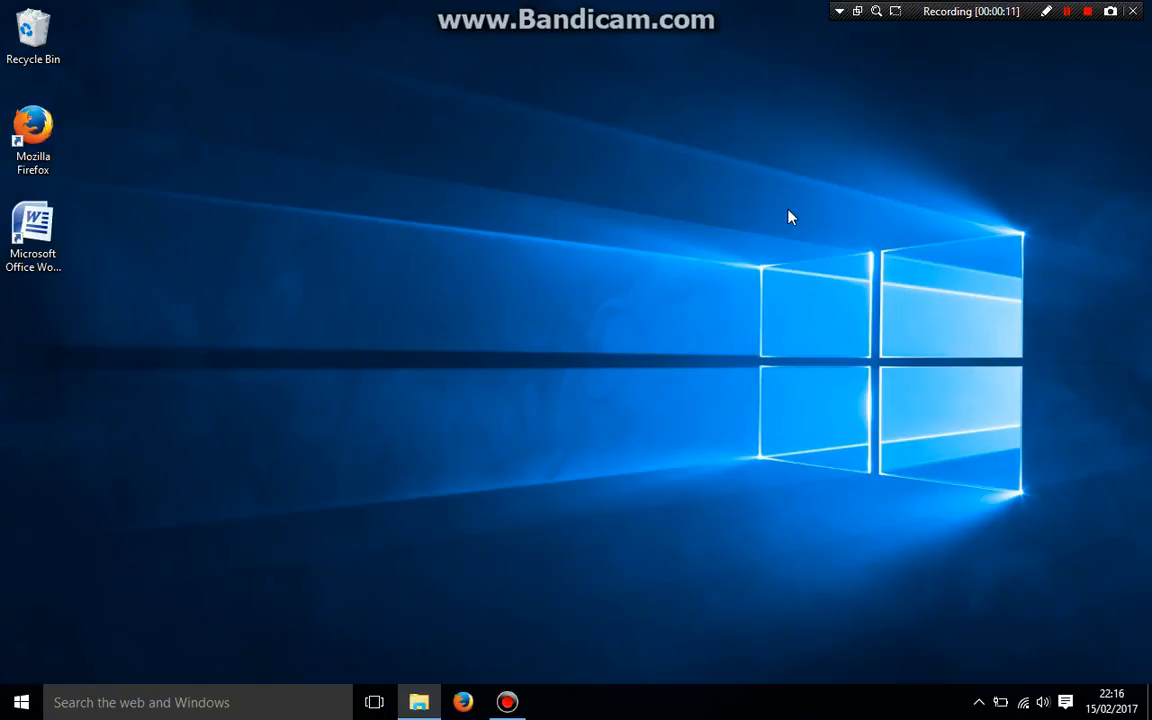
Step: Launch Word 2007 from its desktop shortcut to get a blank document
left_click(33, 230)
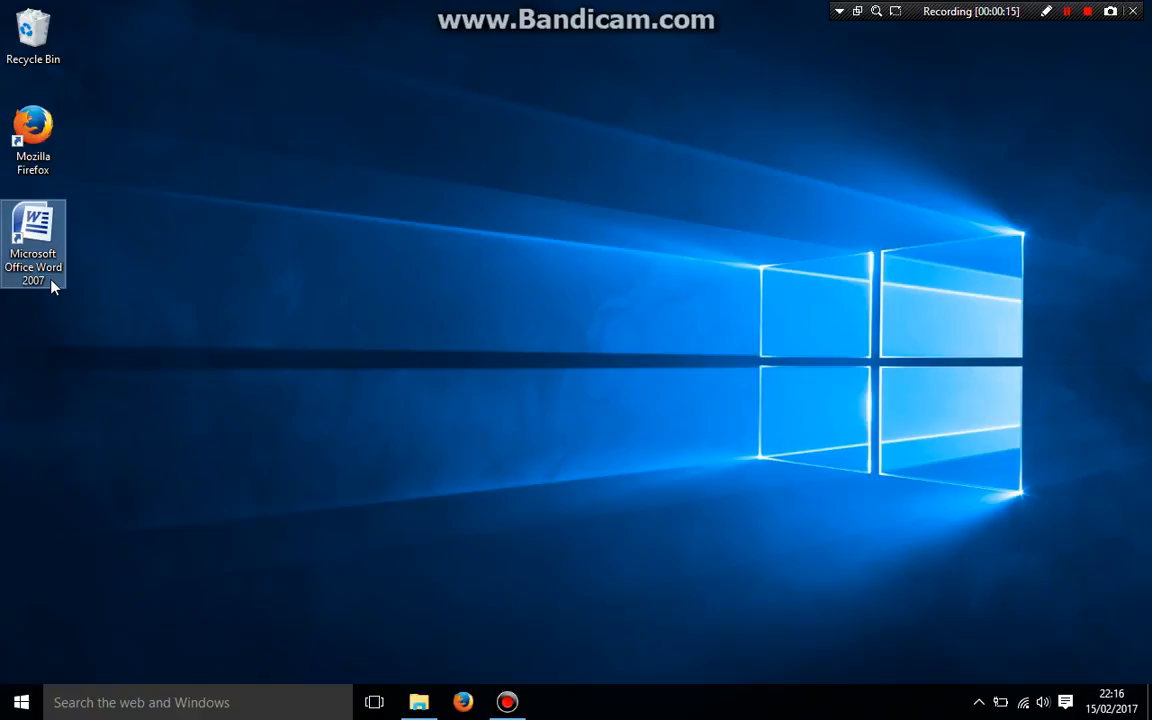
mouse_move(434, 344)
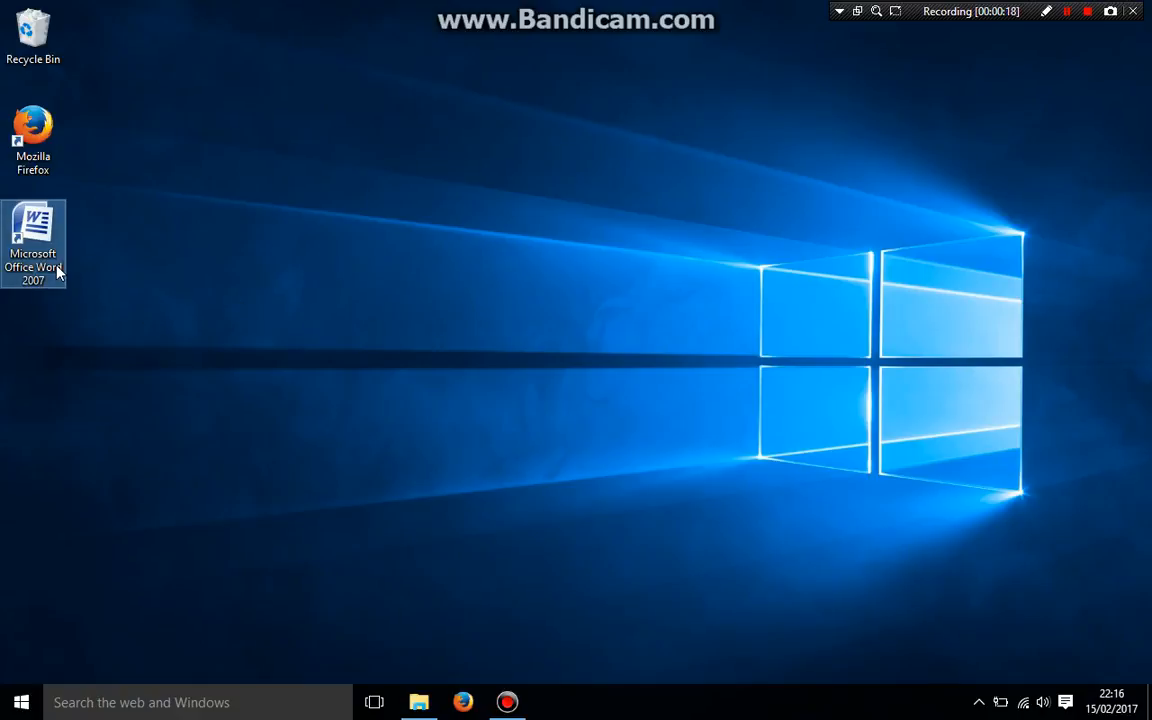
double_click(33, 240)
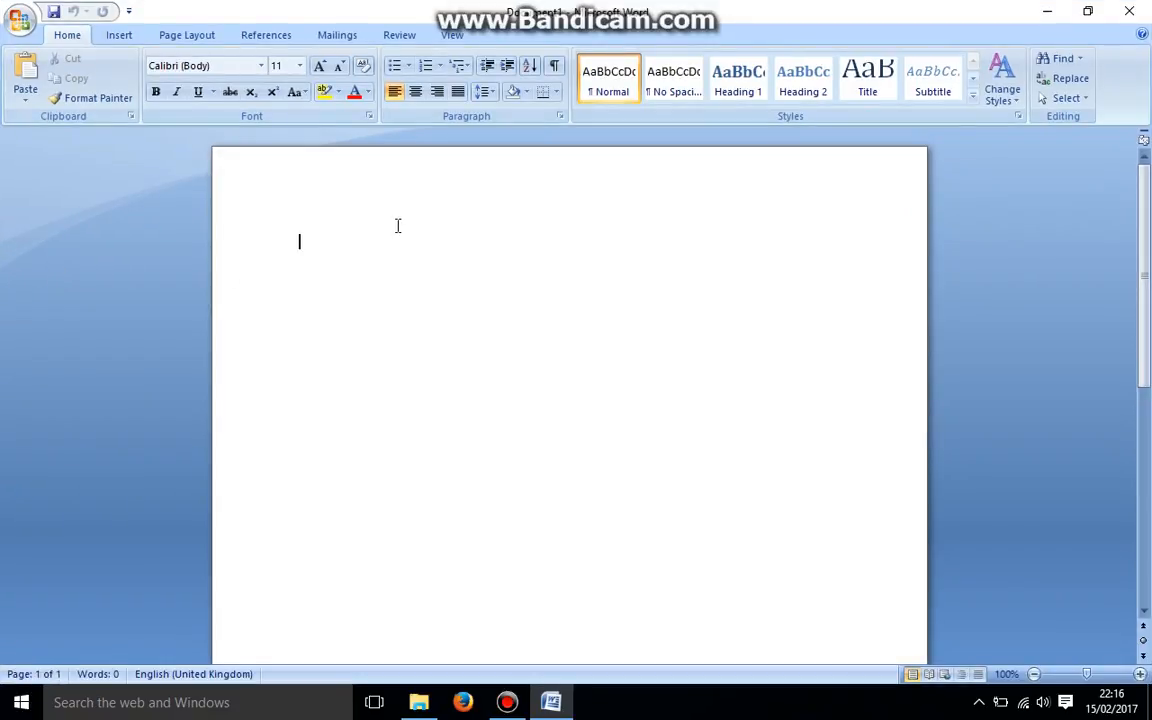
Step: Type the heading 'August stock take' into the blank document
type("August")
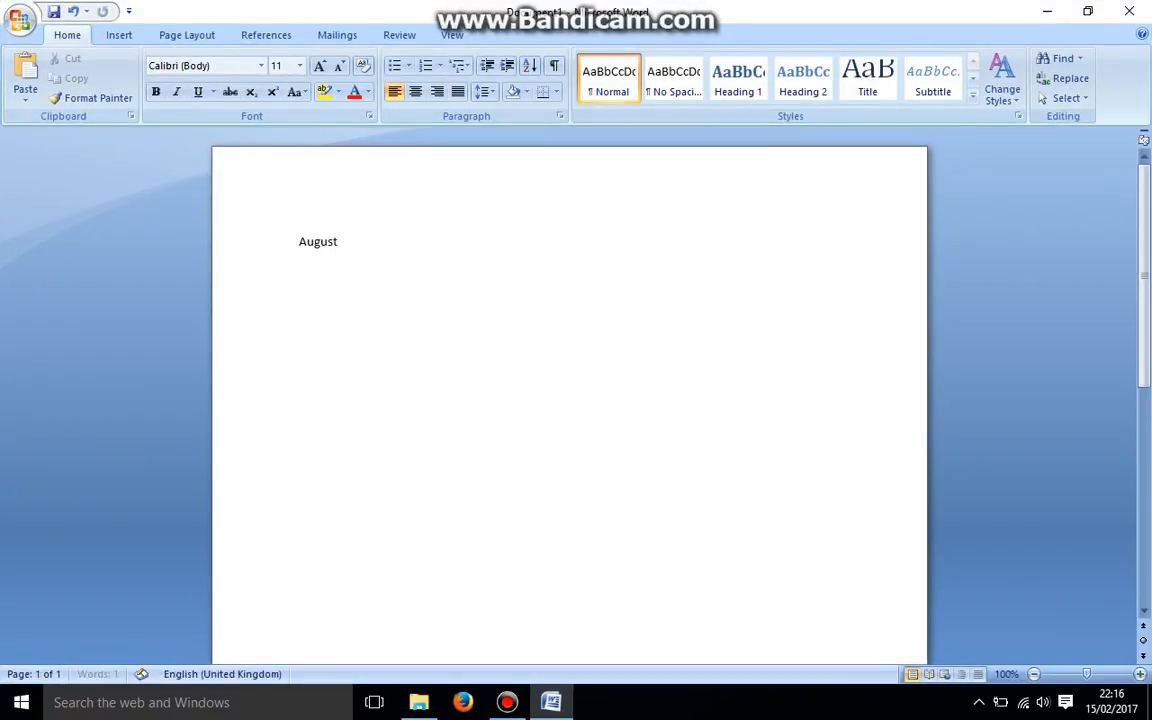
type("stock take")
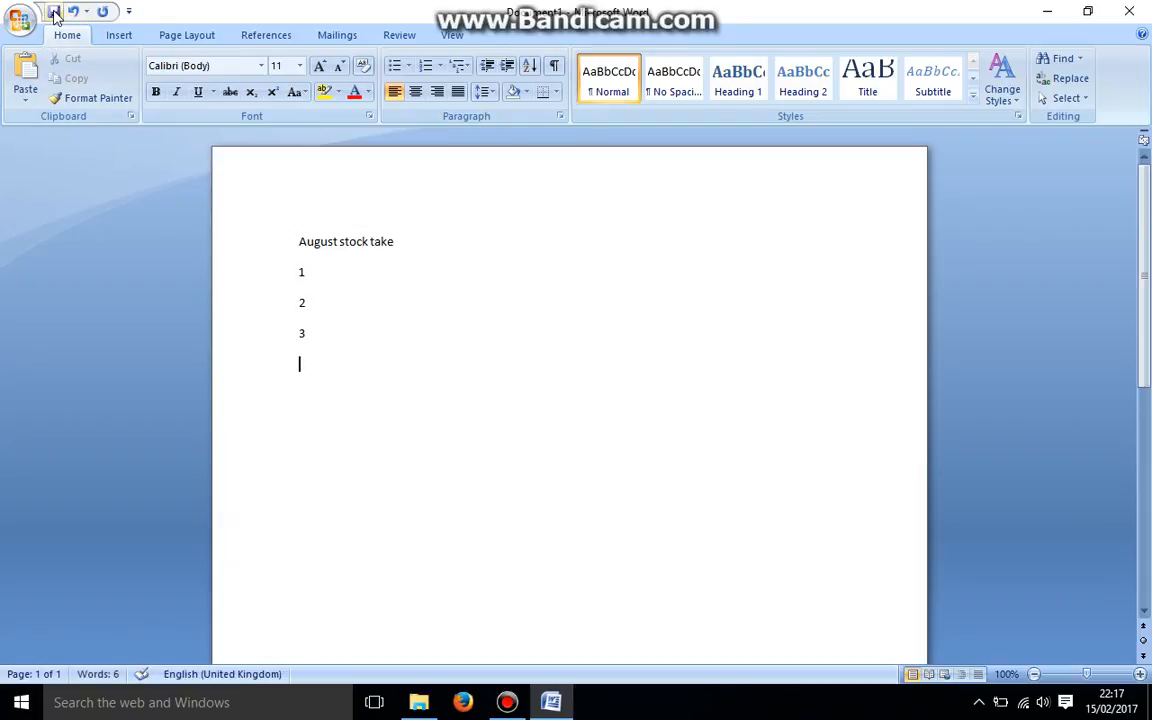
mouse_move(54, 11)
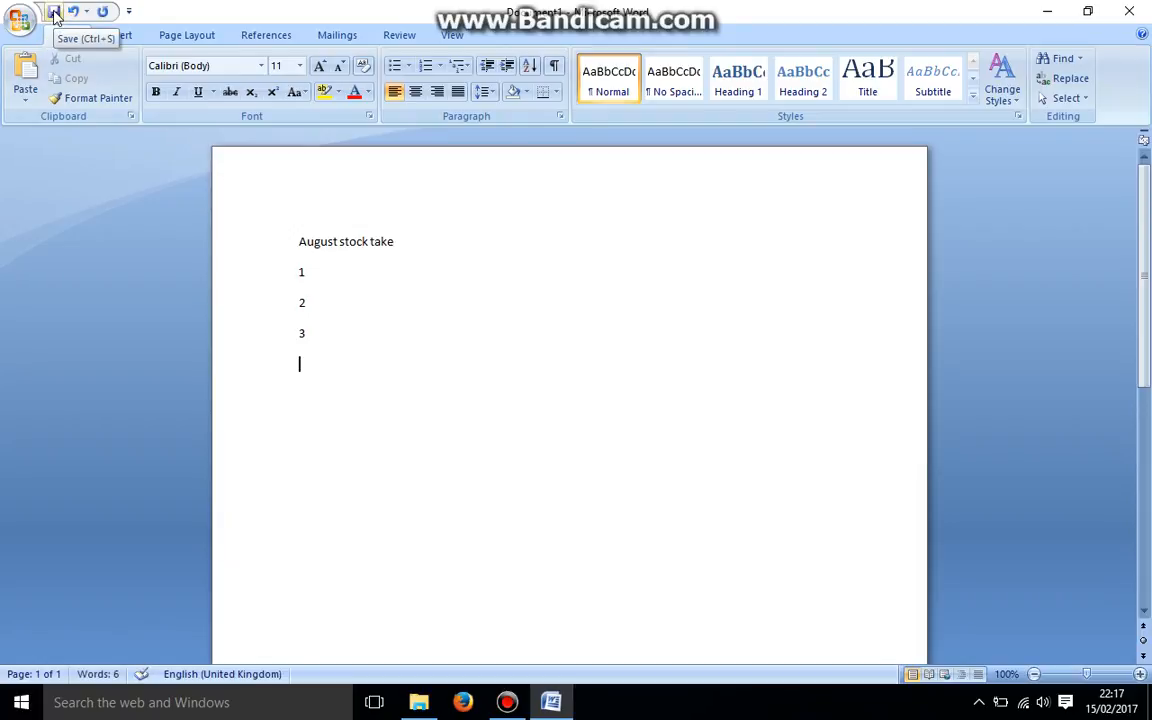
Step: Start saving via the Quick Access Save icon, opening Save As in Documents
left_click(54, 11)
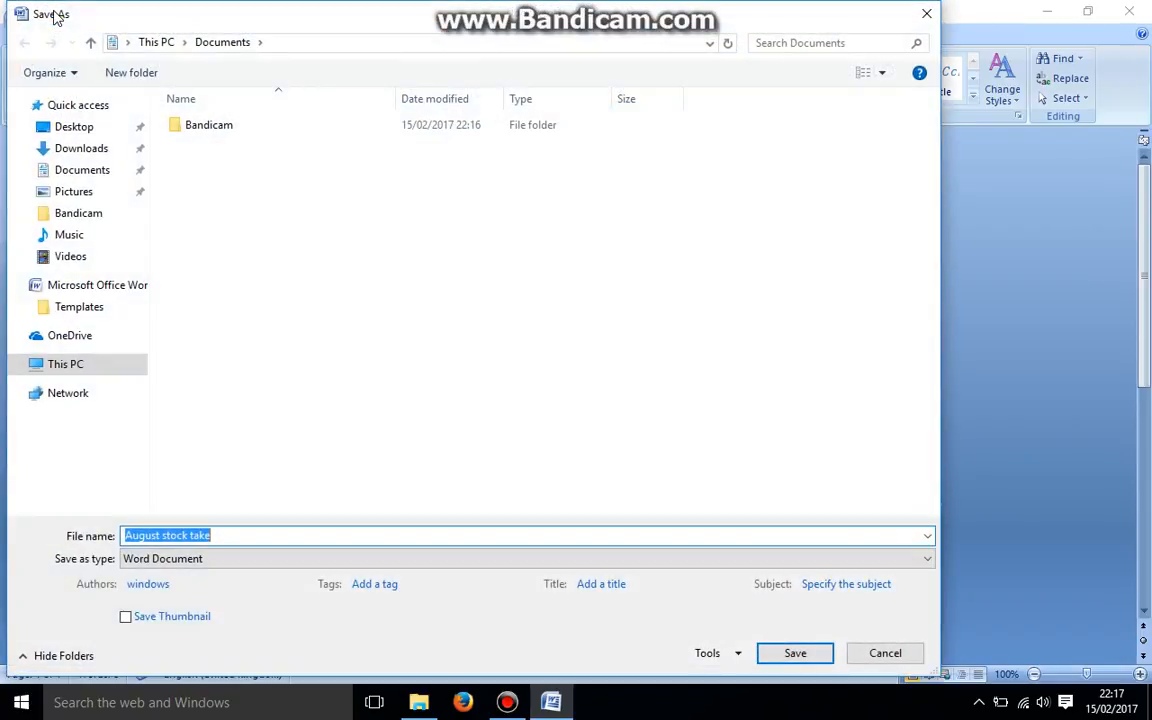
mouse_move(343, 407)
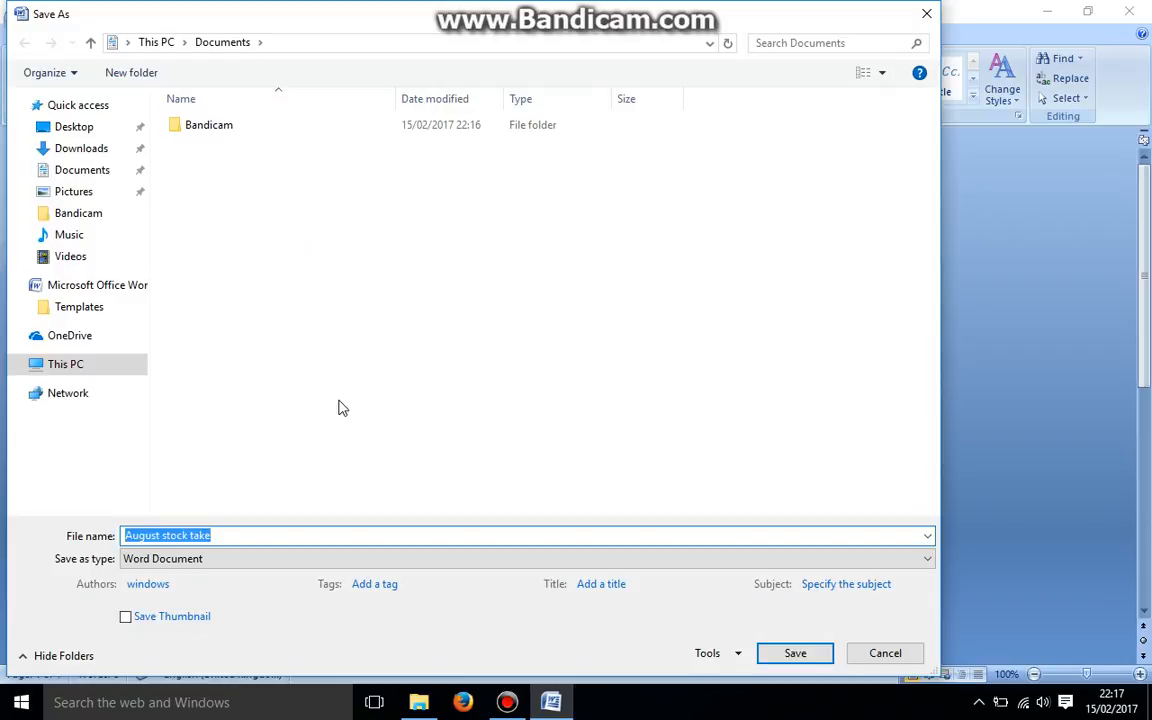
mouse_move(113, 169)
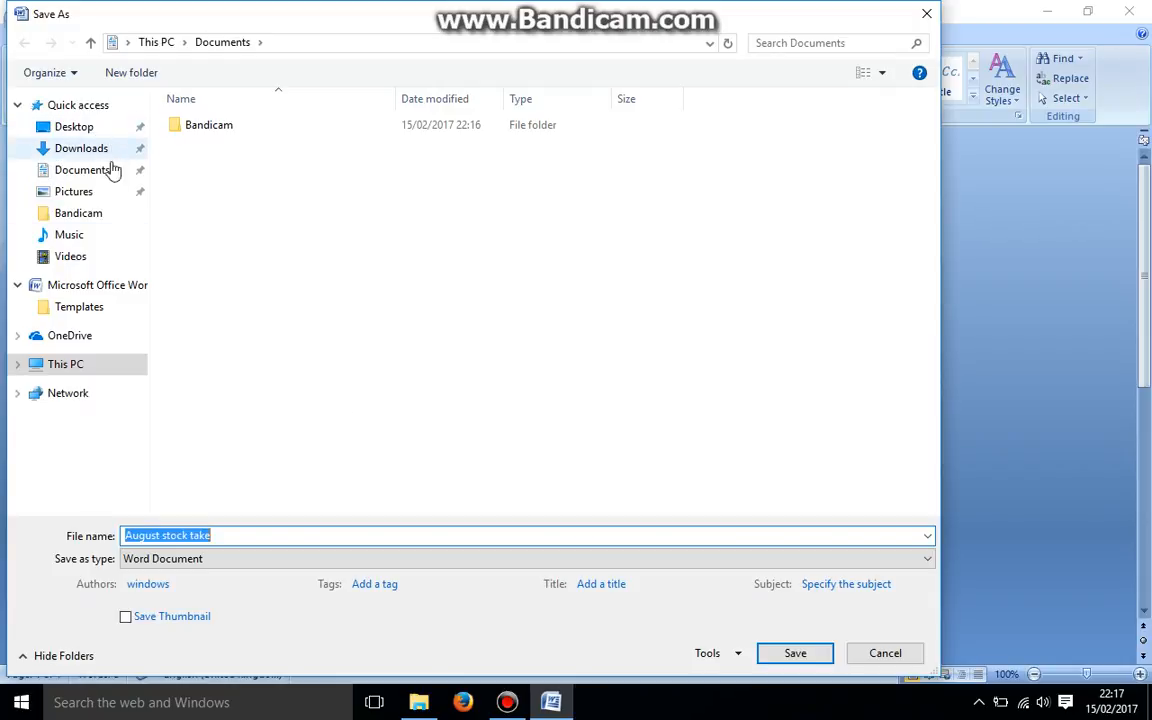
mouse_move(107, 197)
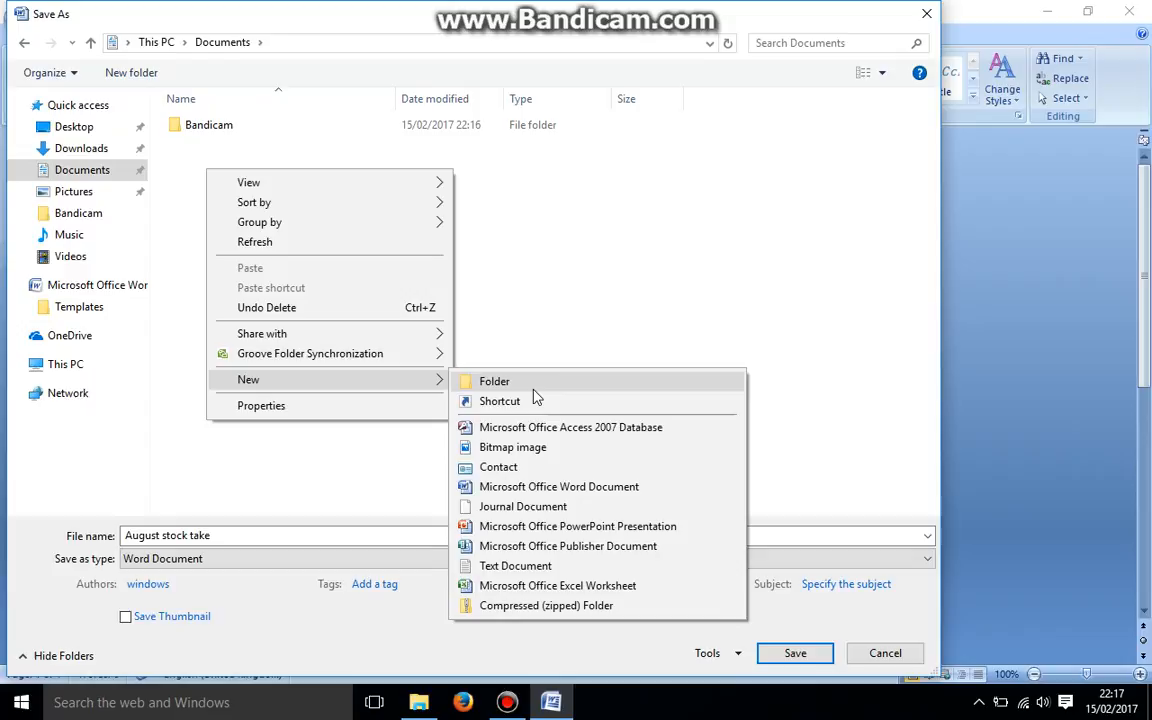
Step: Make a new 'stock take' folder in Documents and open it as the save location
left_click(494, 381)
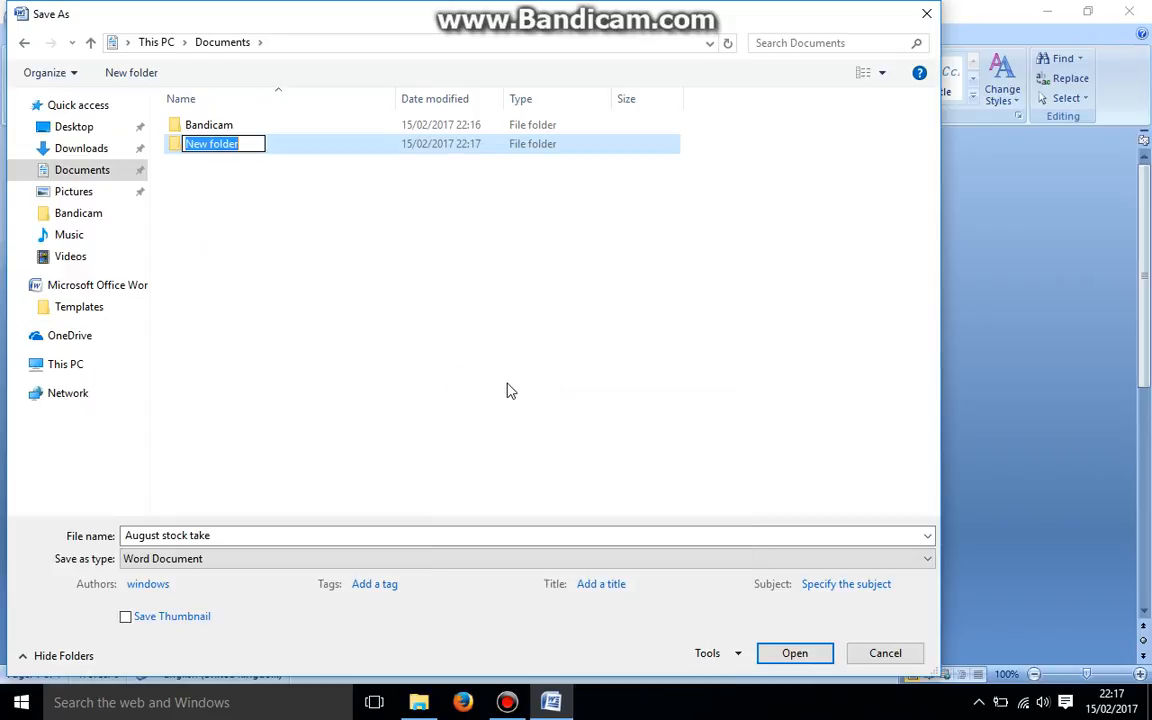
type("stock")
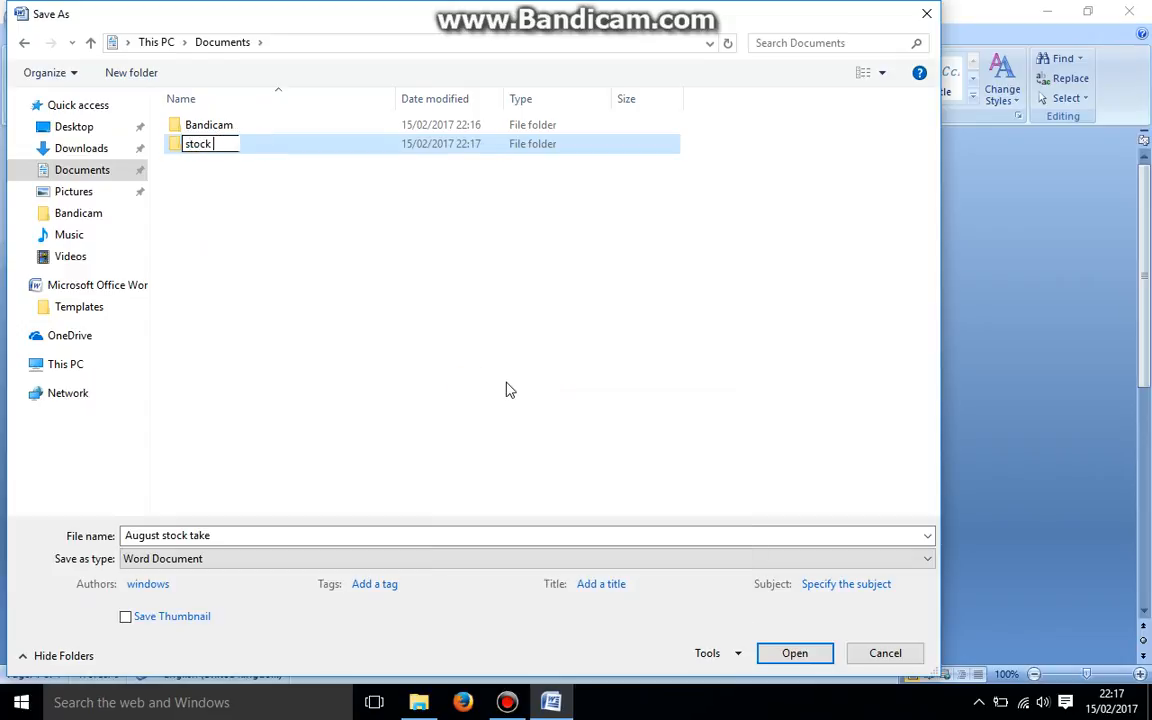
type("take")
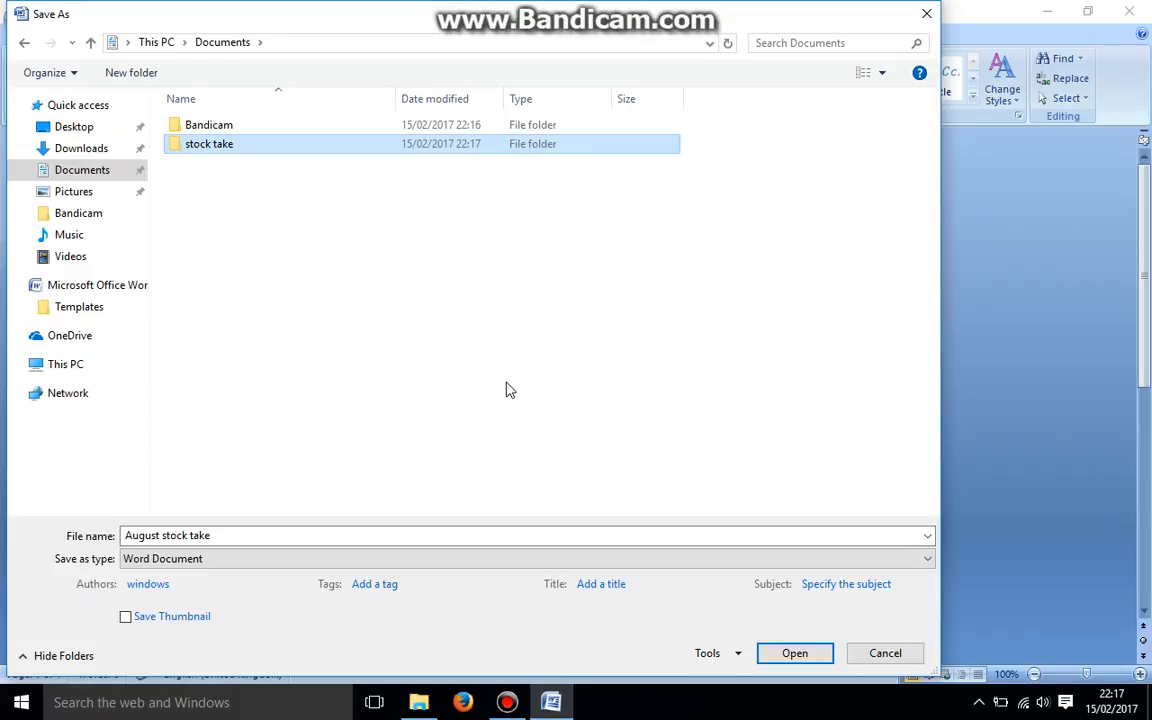
double_click(209, 143)
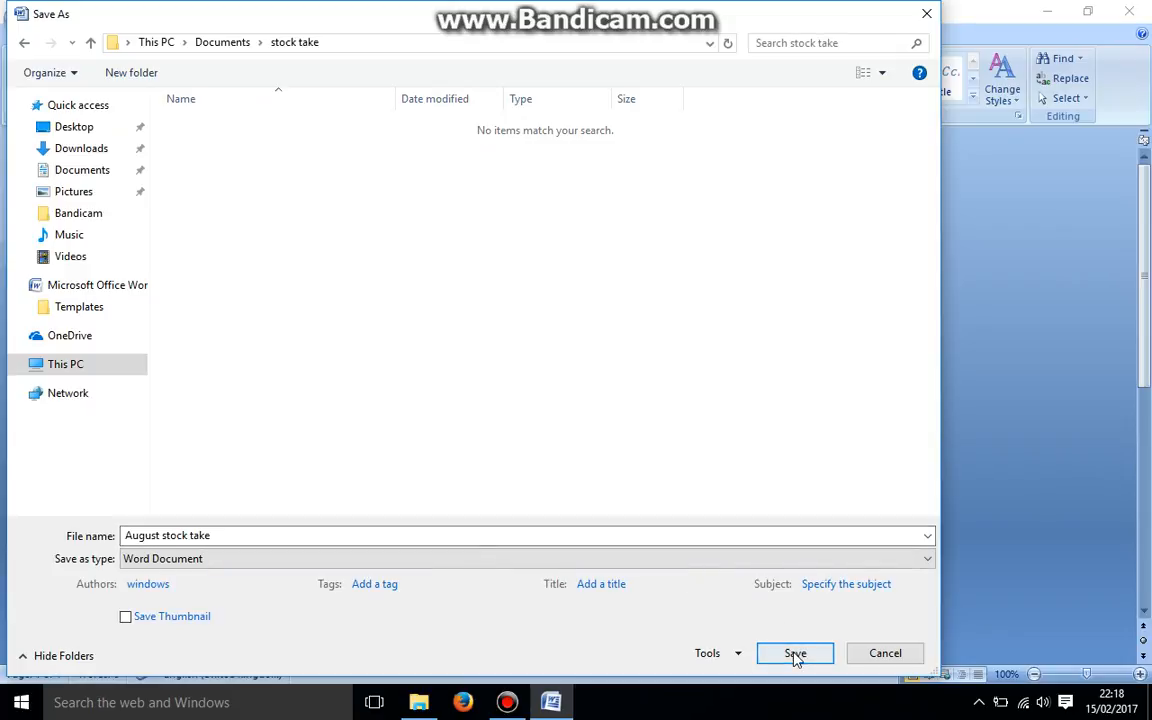
Step: Save 'August stock take' into the stock take folder
left_click(795, 653)
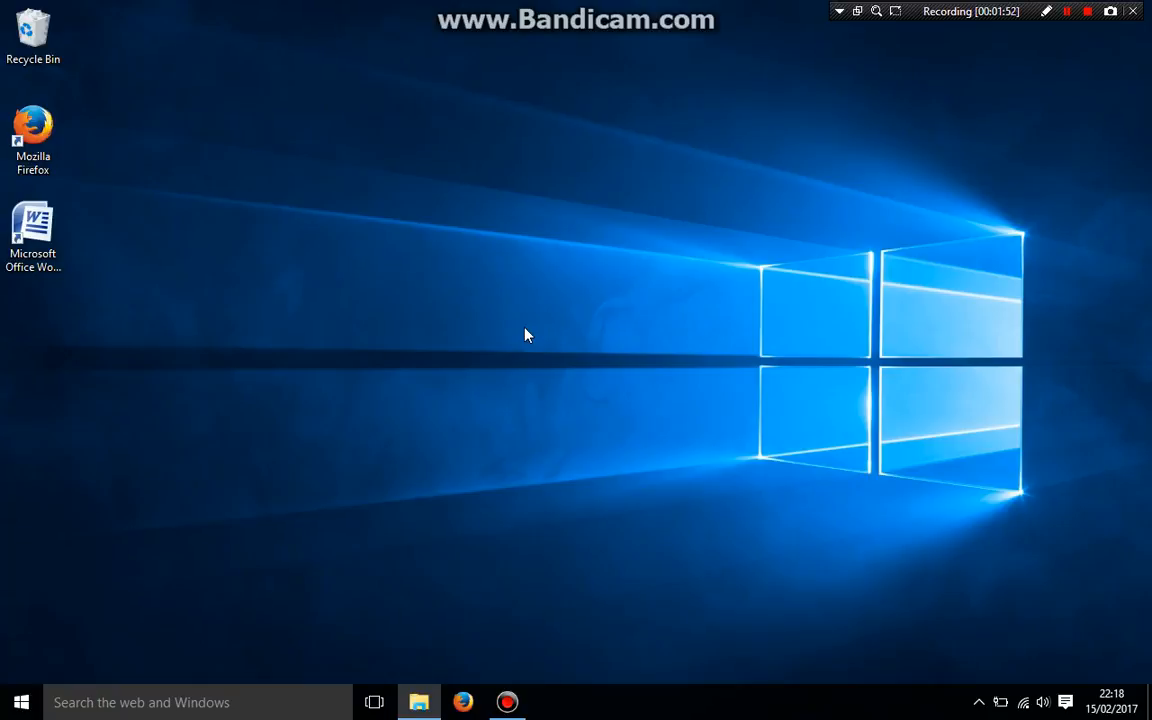
mouse_move(120, 608)
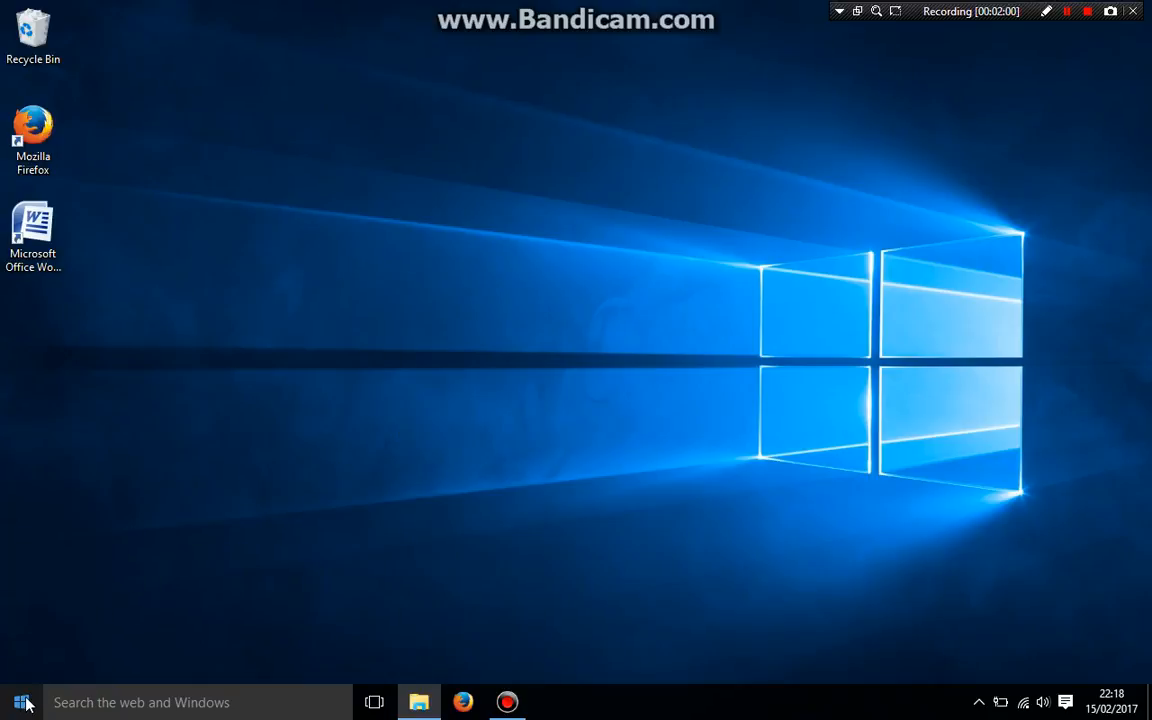
Step: Open File Explorer from the Start menu at Quick access
left_click(20, 701)
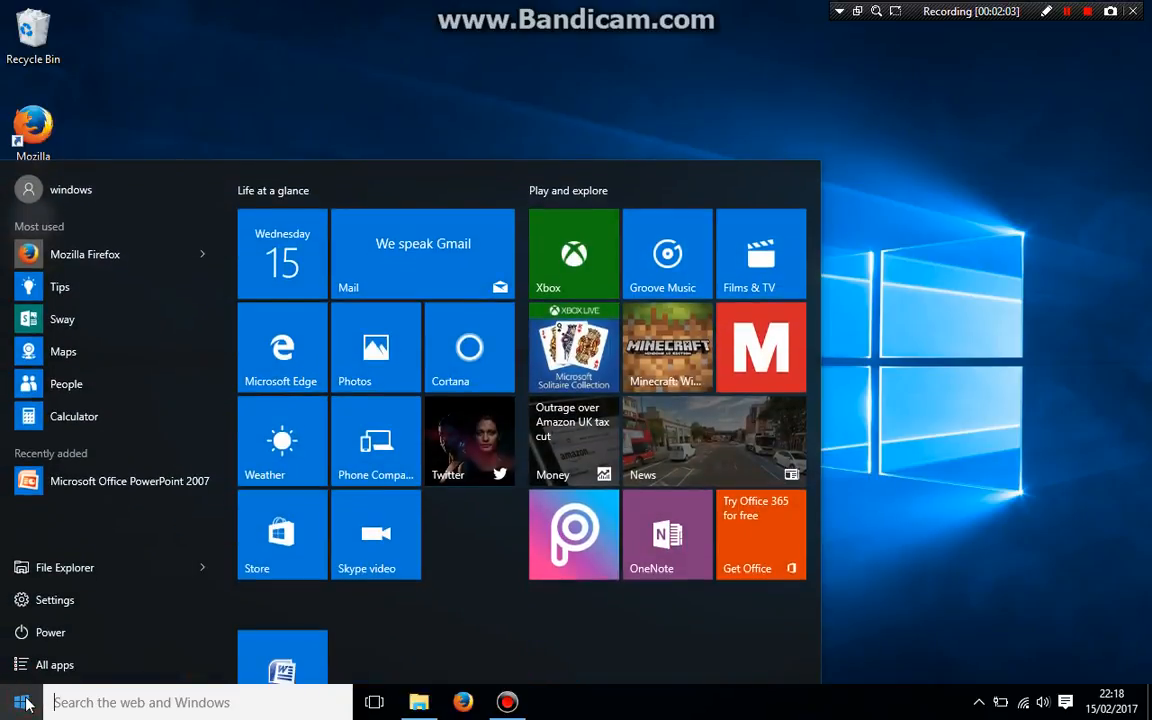
mouse_move(125, 567)
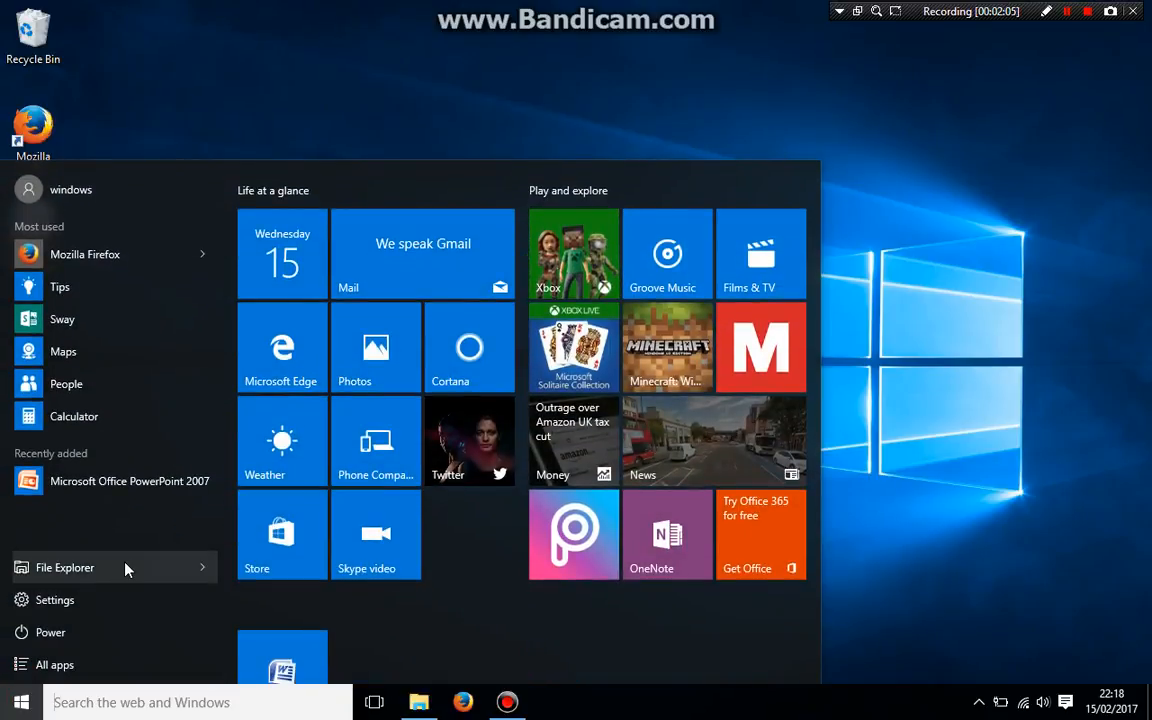
left_click(65, 567)
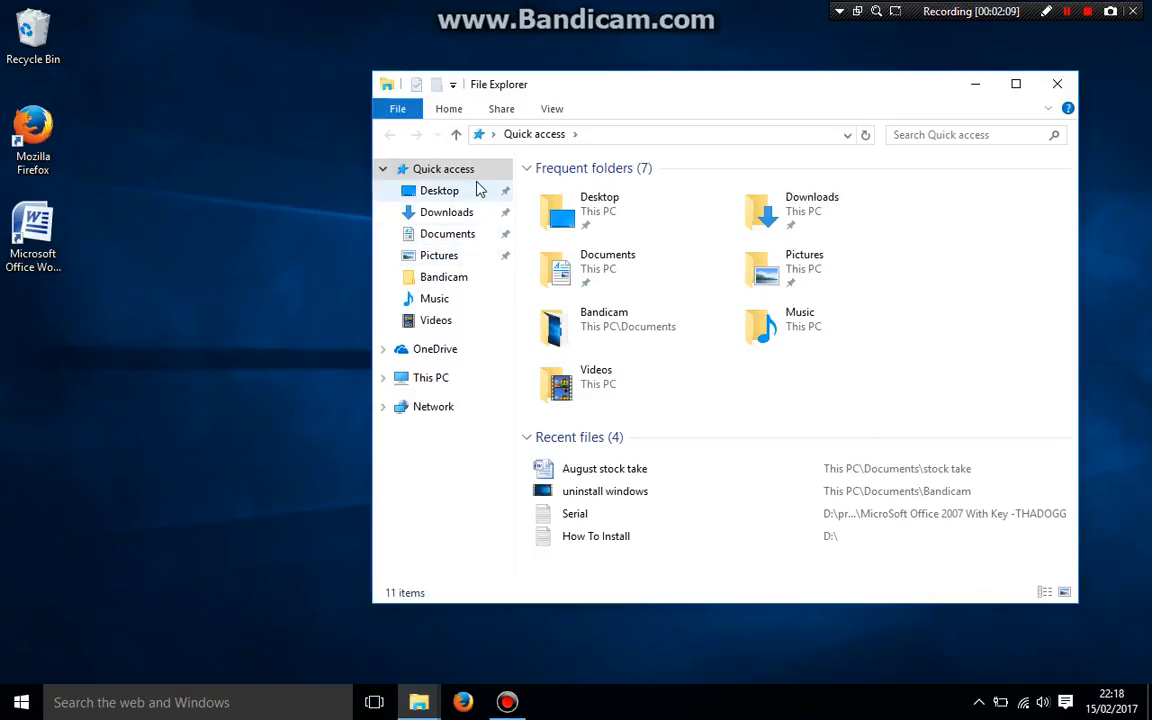
mouse_move(487, 234)
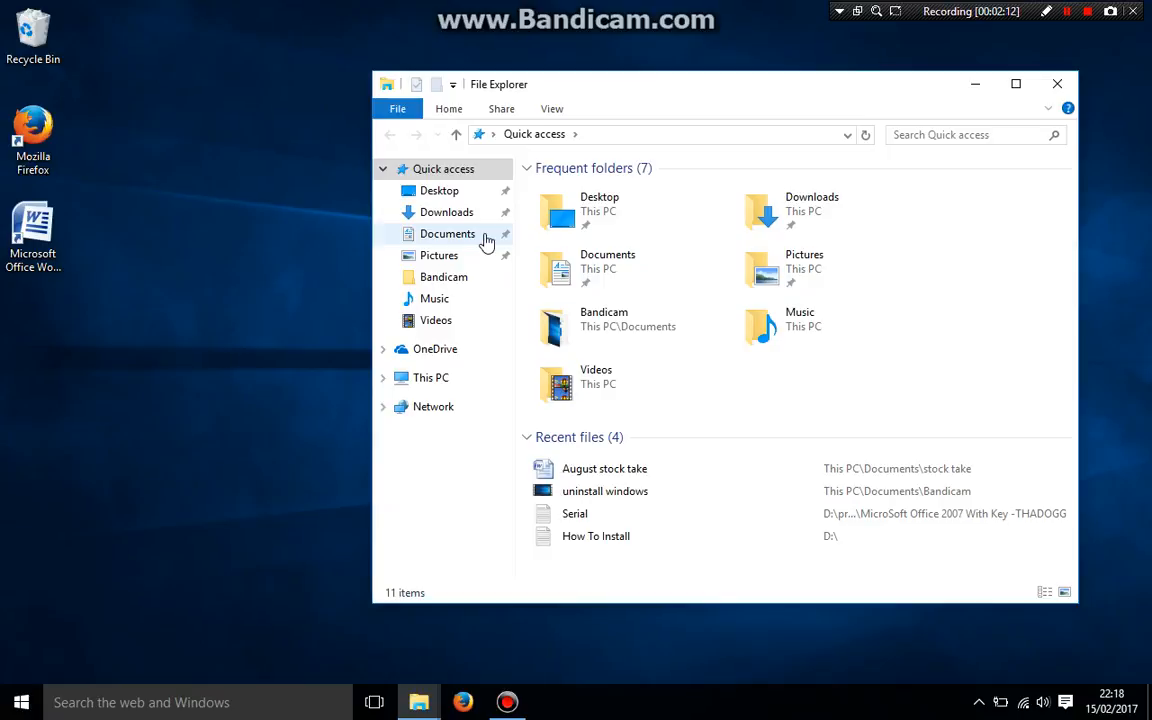
Step: Browse Documents > stock take and reopen 'August stock take' in Word
left_click(448, 233)
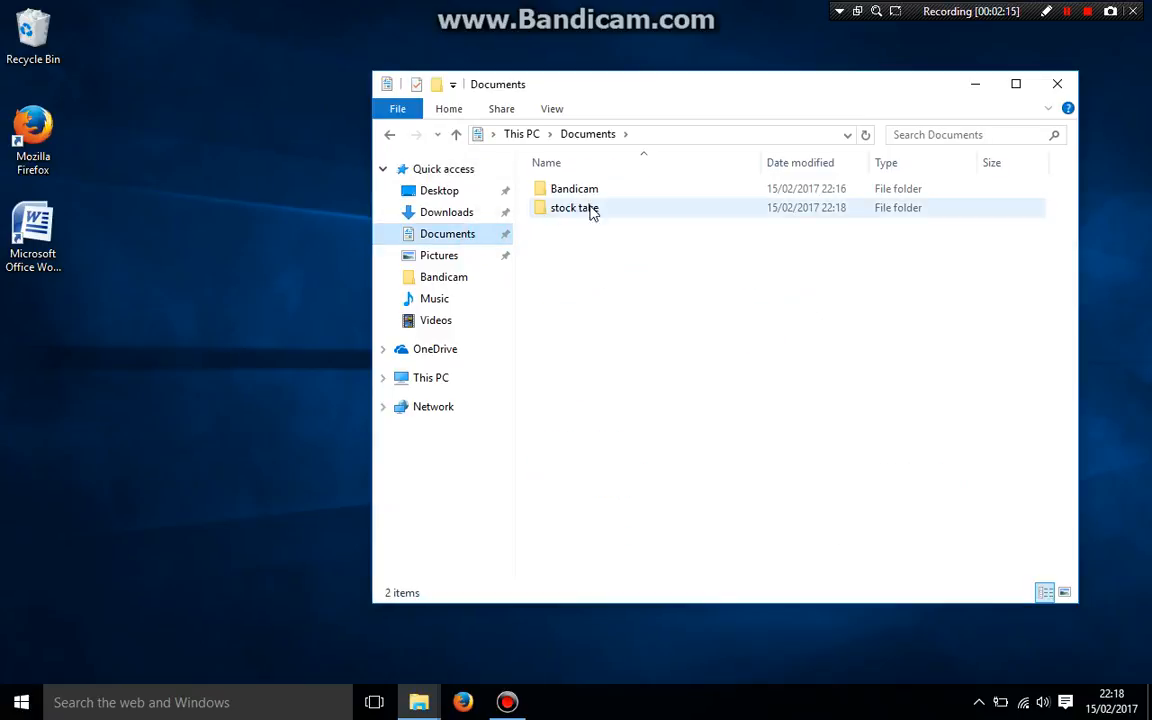
mouse_move(575, 207)
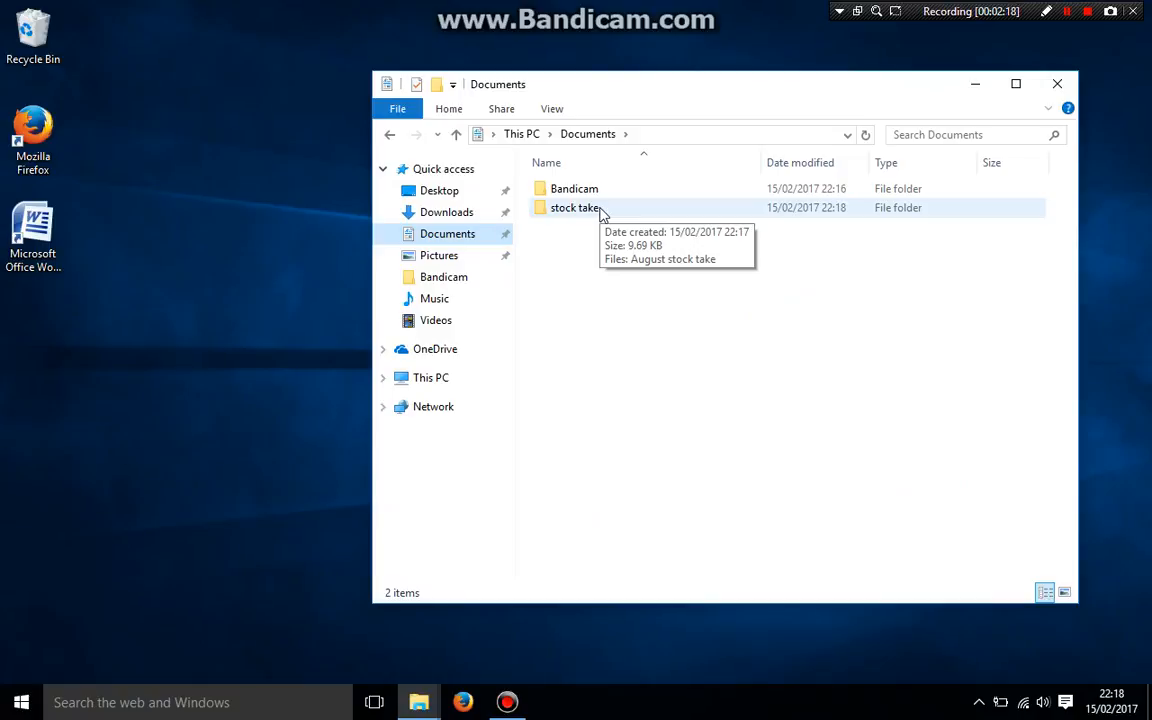
double_click(575, 207)
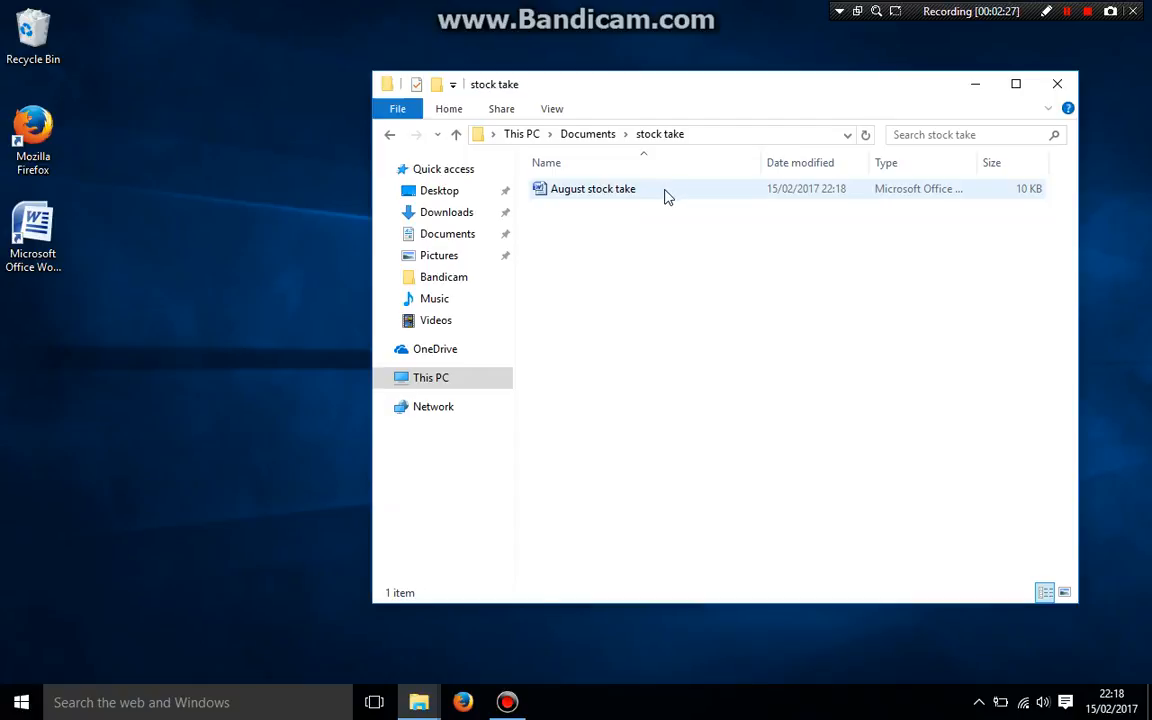
double_click(593, 188)
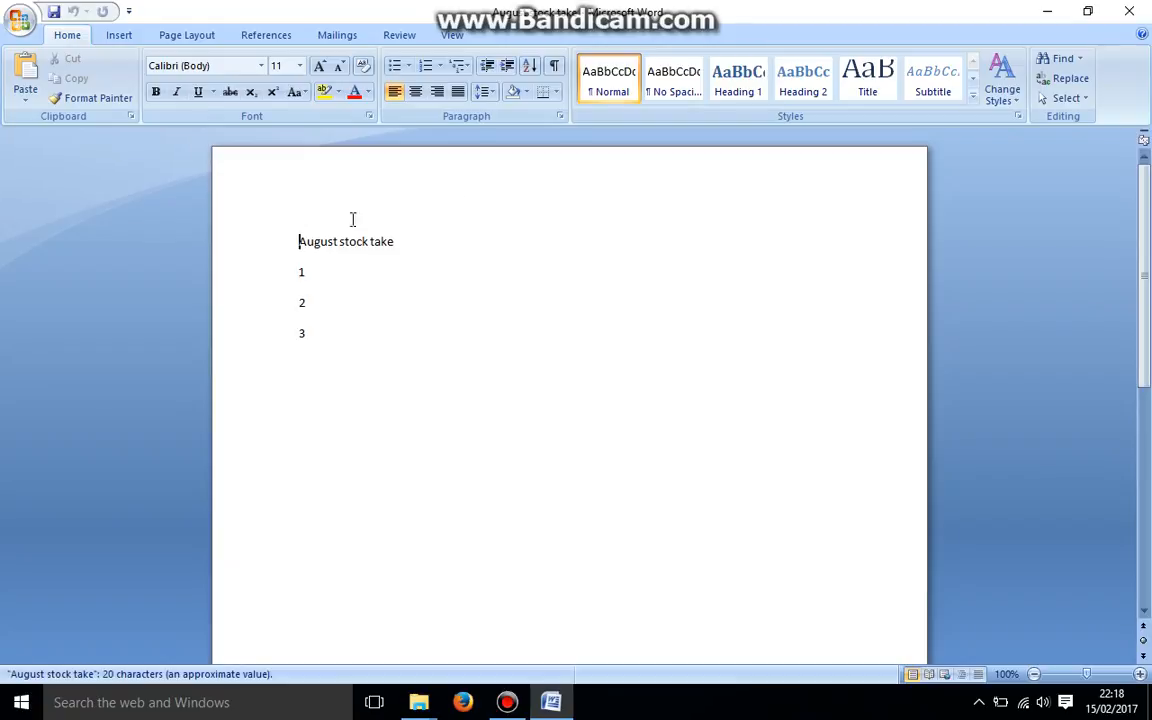